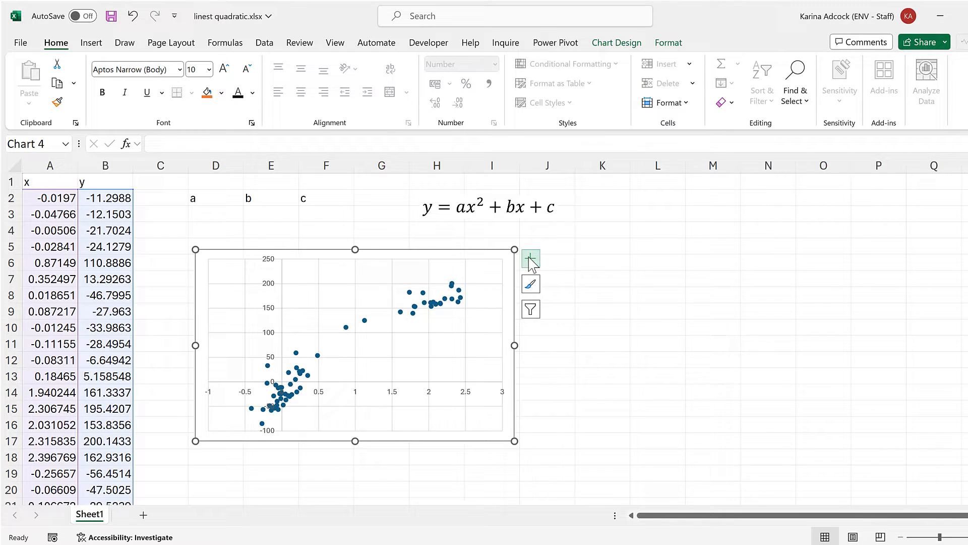
- Add a linear trendline and display its equation, y = 90.064x − 19.47, on the chart
left_click(530, 259)
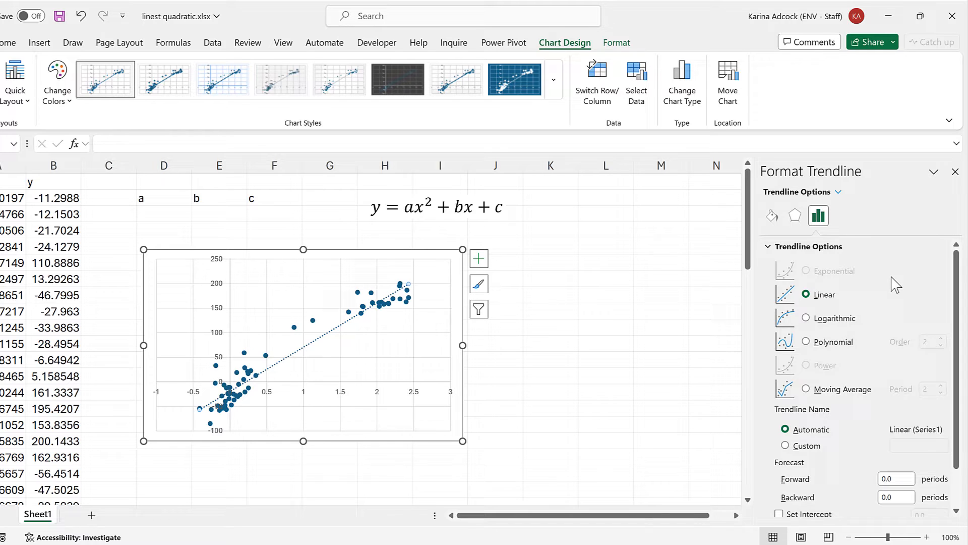
scroll("down", 3)
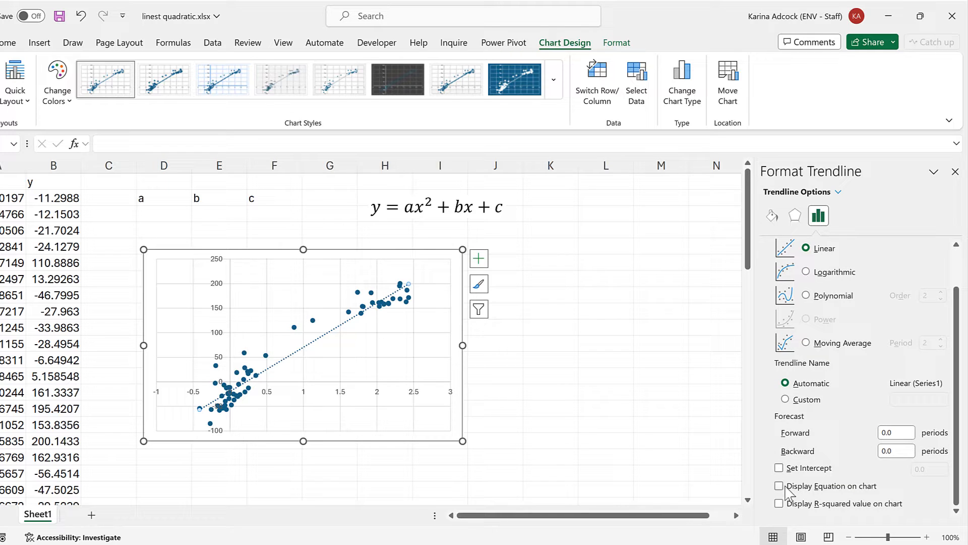
left_click(778, 486)
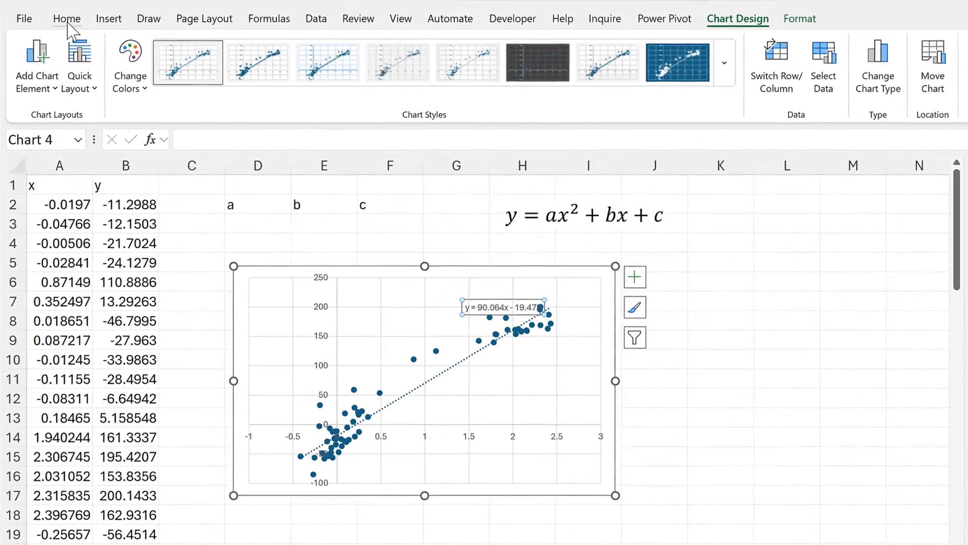
- Format the equation label as 16 pt bold and drag it to the top of the plot
left_click(67, 18)
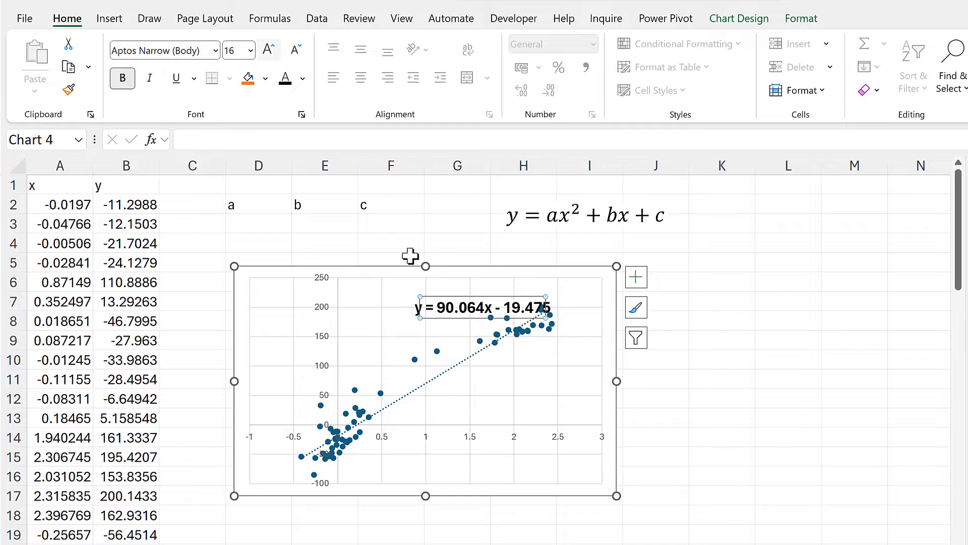
left_click_drag(484, 307, 511, 285)
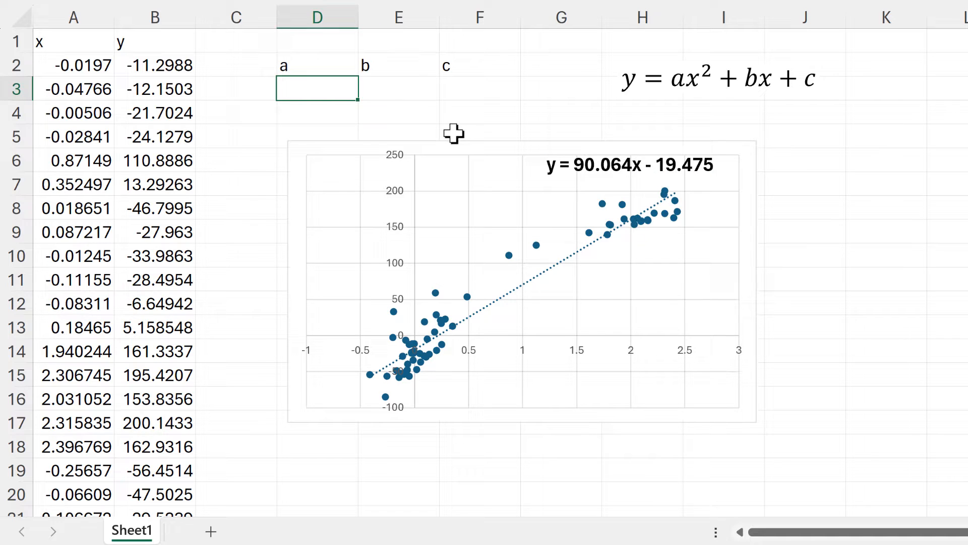
- Enter =LINEST(B2:B66,A2:A66,TRUE,FALSE) in D3, returning 90.064 and −19.48
type("=linest")
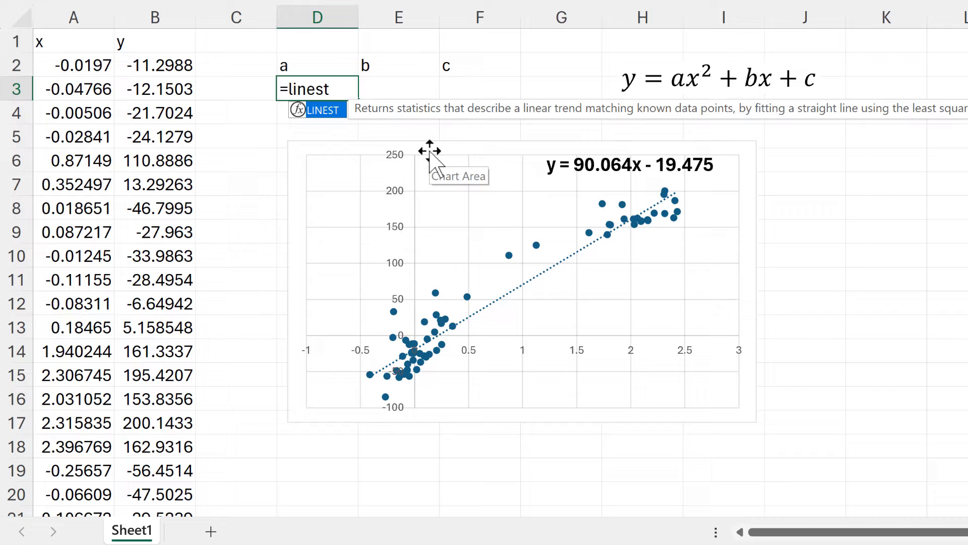
key("Tab")
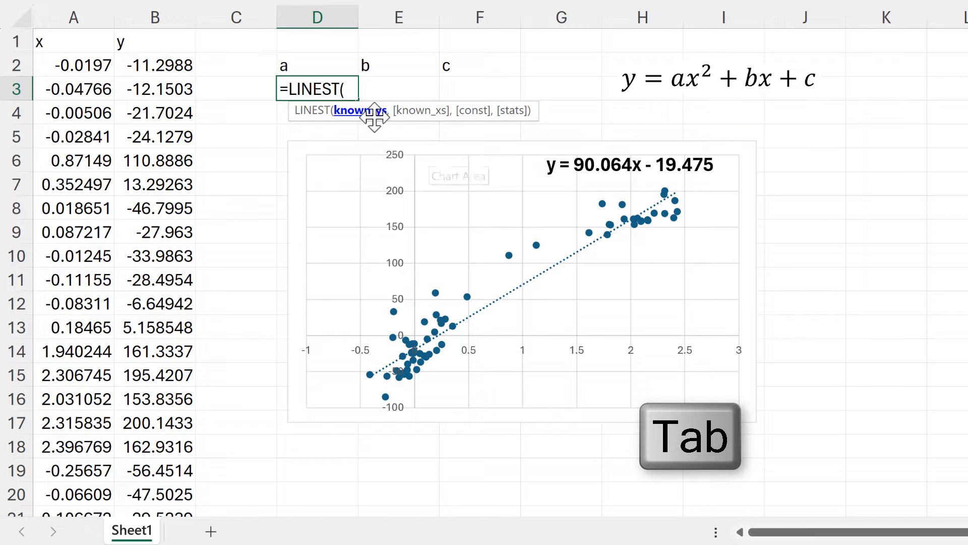
left_click(155, 64)
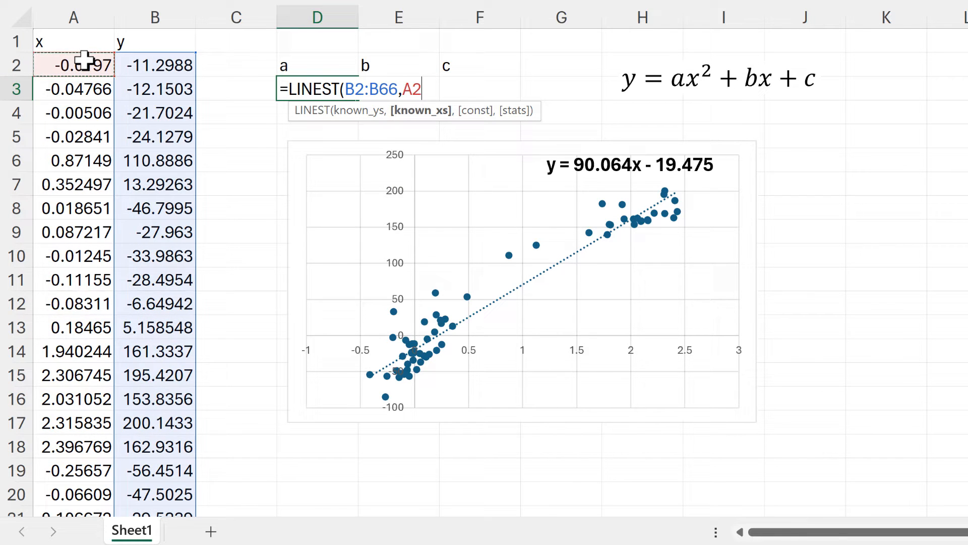
key("ctrl+shift+down")
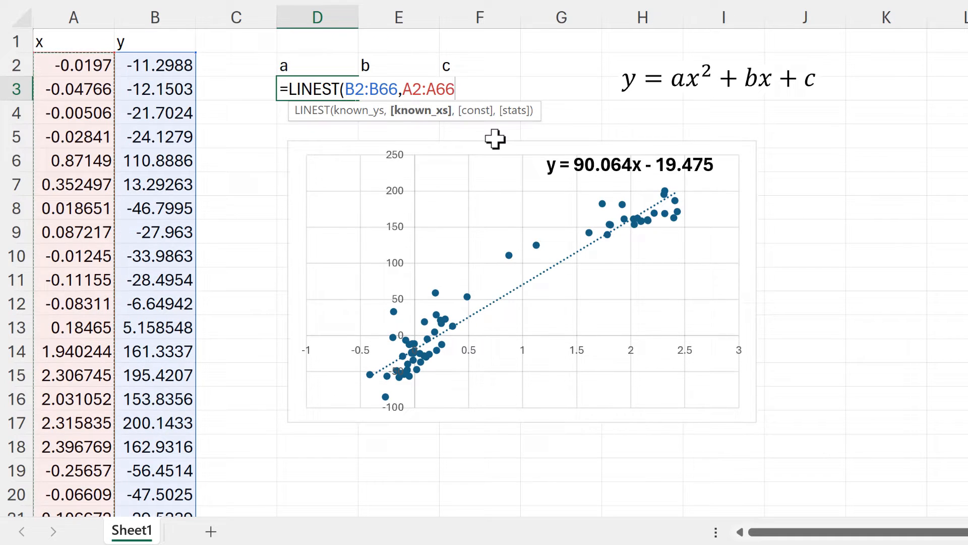
type(",TRUE")
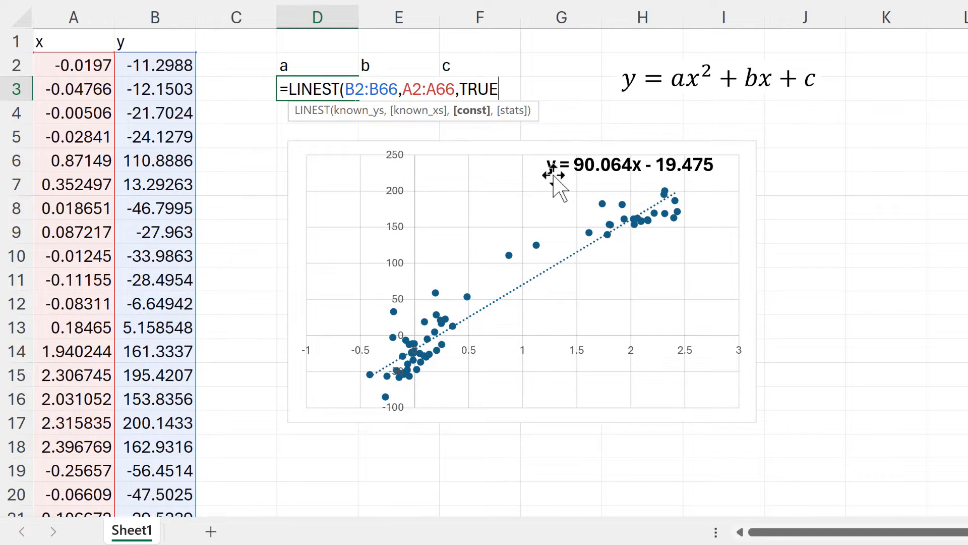
type(",")
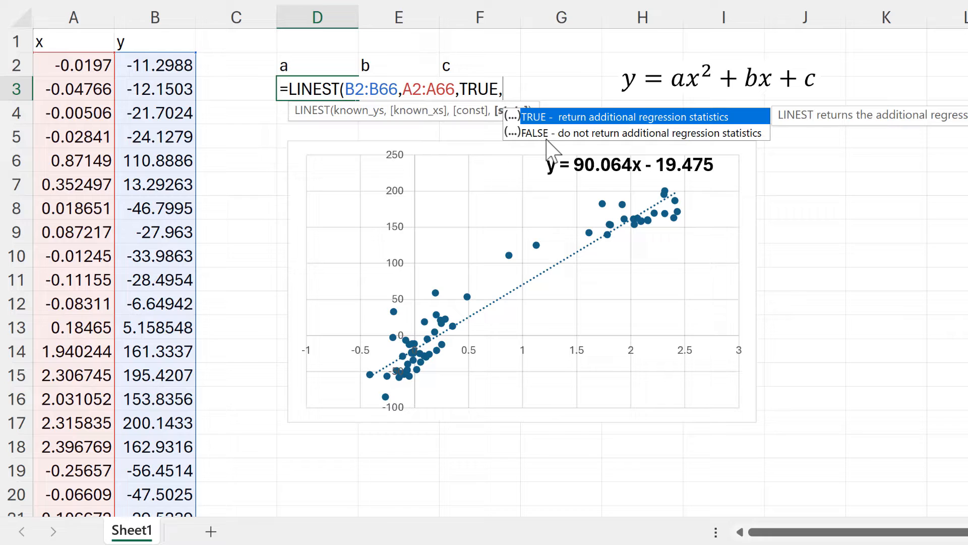
type("FALSE")
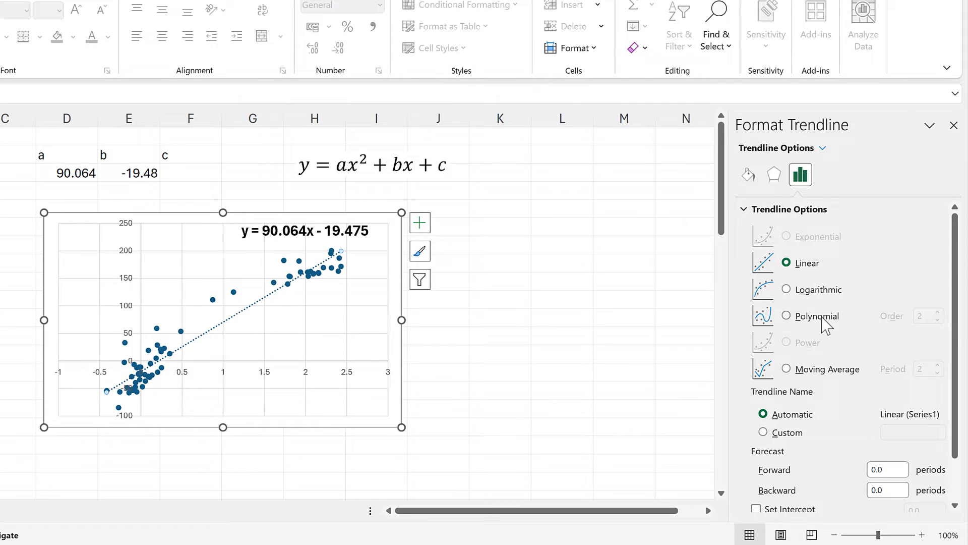
- Change the trendline to a polynomial of order 2, giving y = -24.522x² + 141.28x - 20.089
left_click(786, 316)
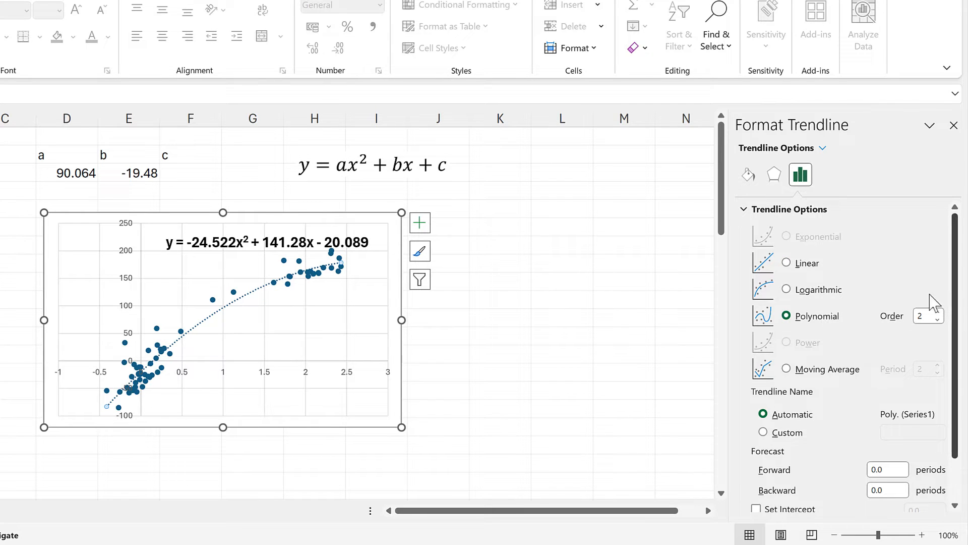
mouse_move(936, 346)
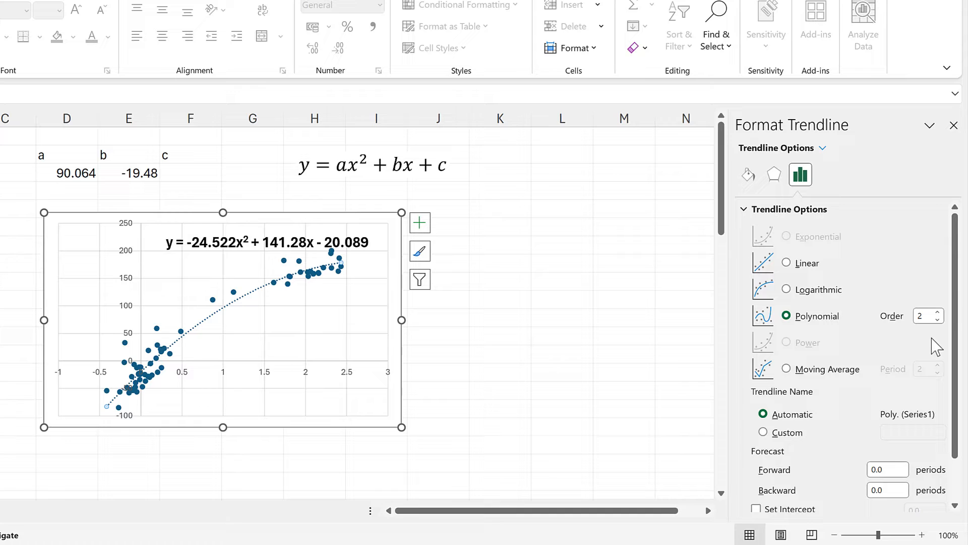
mouse_move(453, 278)
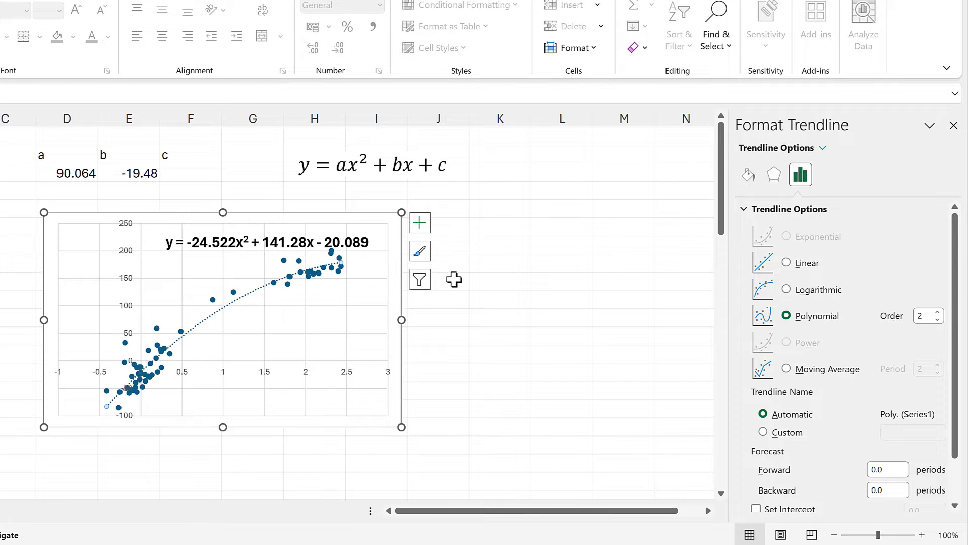
mouse_move(283, 247)
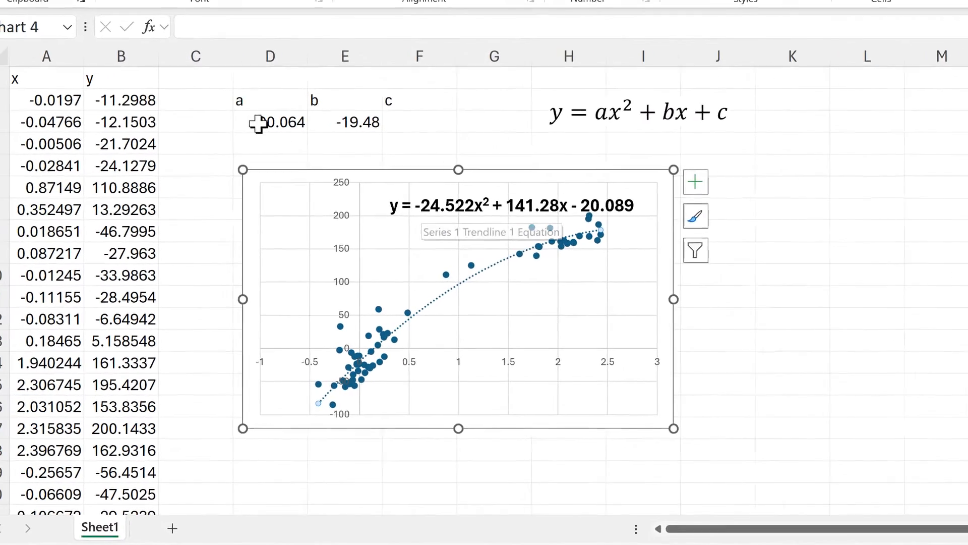
- Edit D3 so known_xs becomes A2:A66^{1,2}, returning -24.522, 141.28 and -20.089
key("f2")
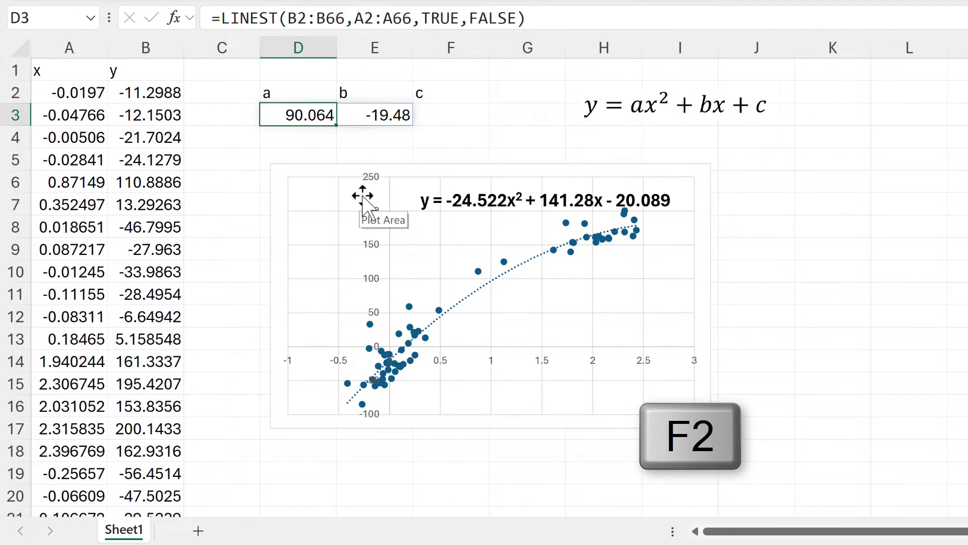
key("f2")
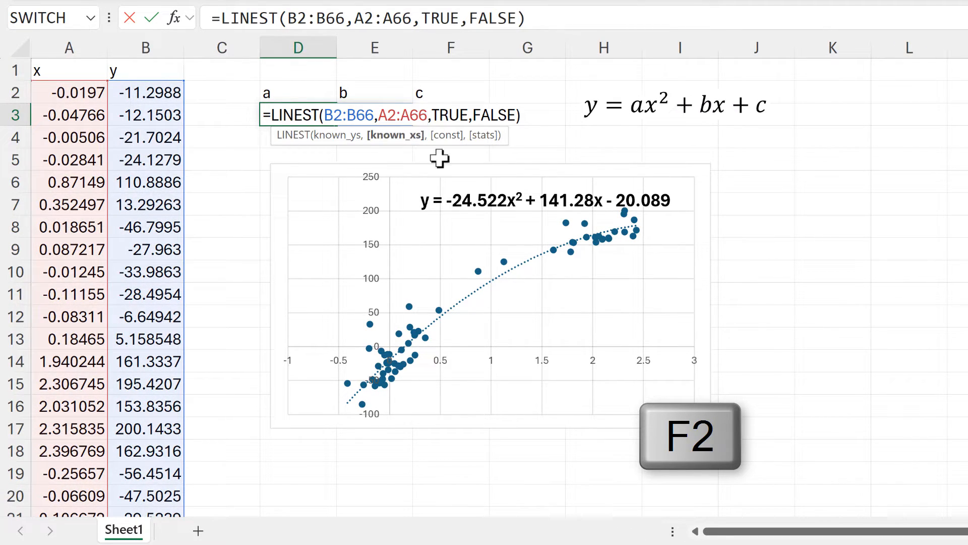
mouse_move(457, 189)
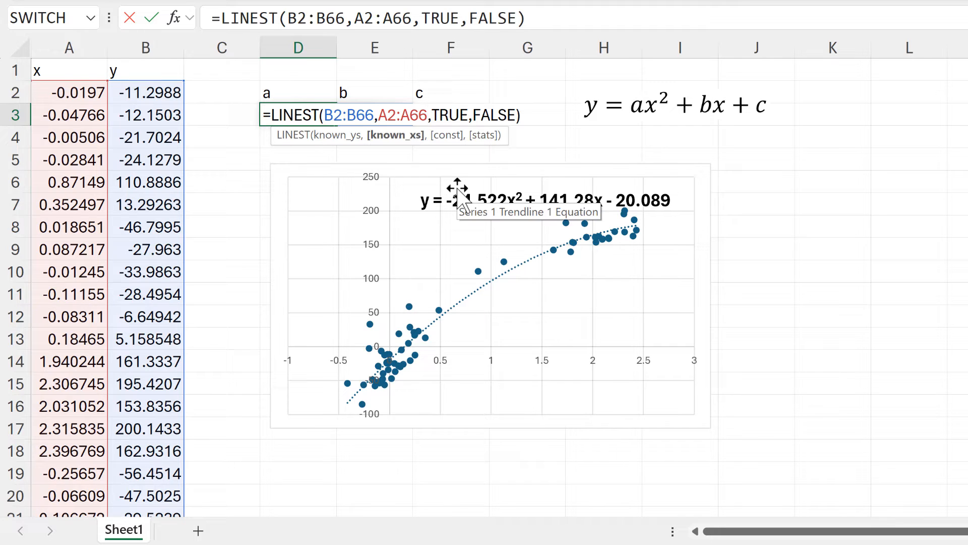
type("^")
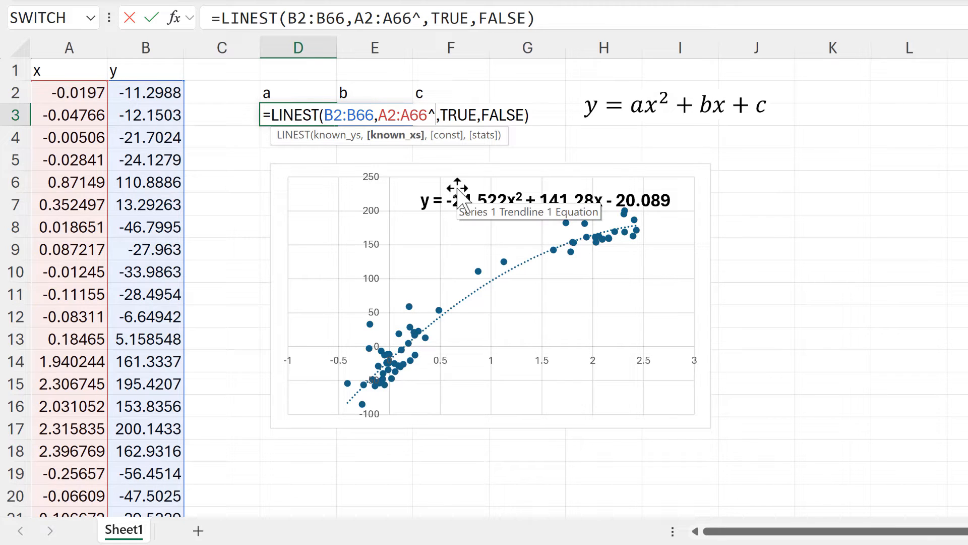
type("{}")
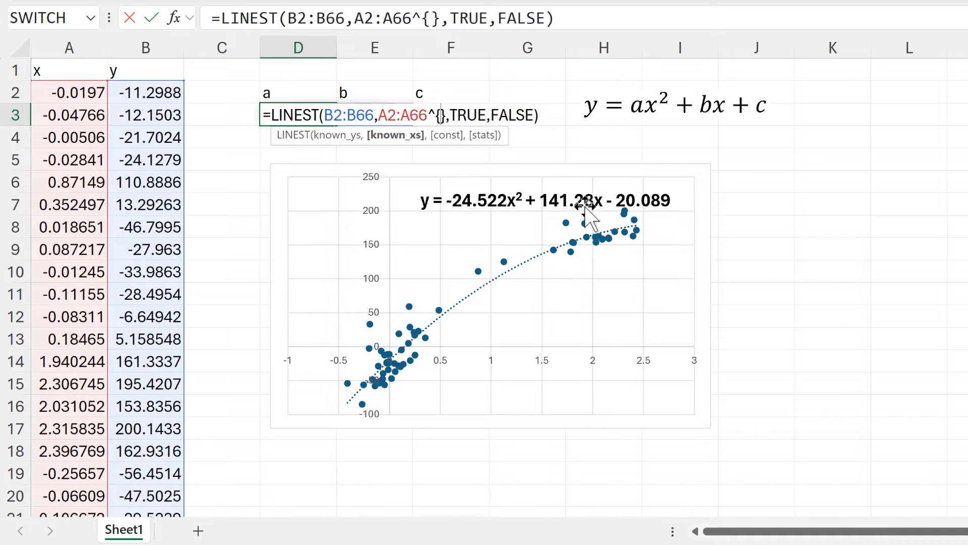
type("1")
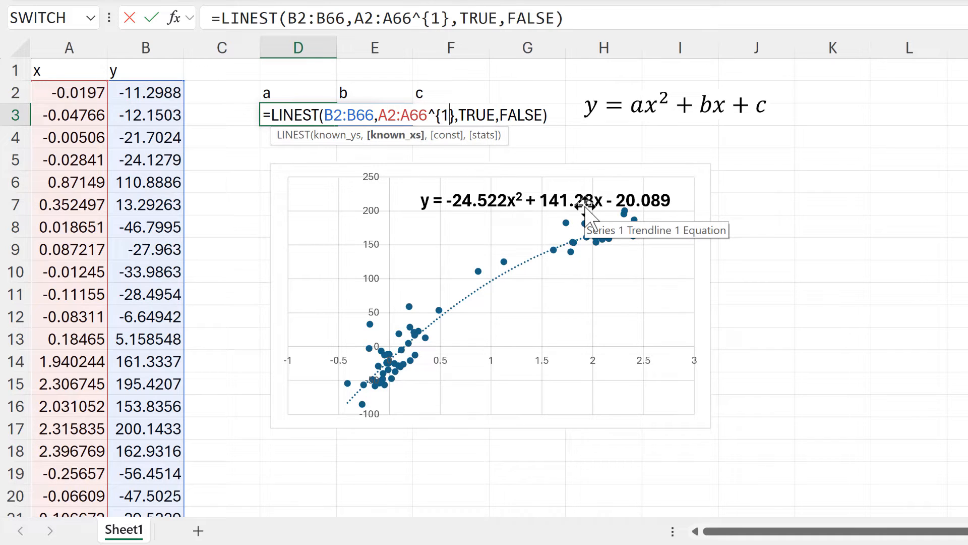
type(",2")
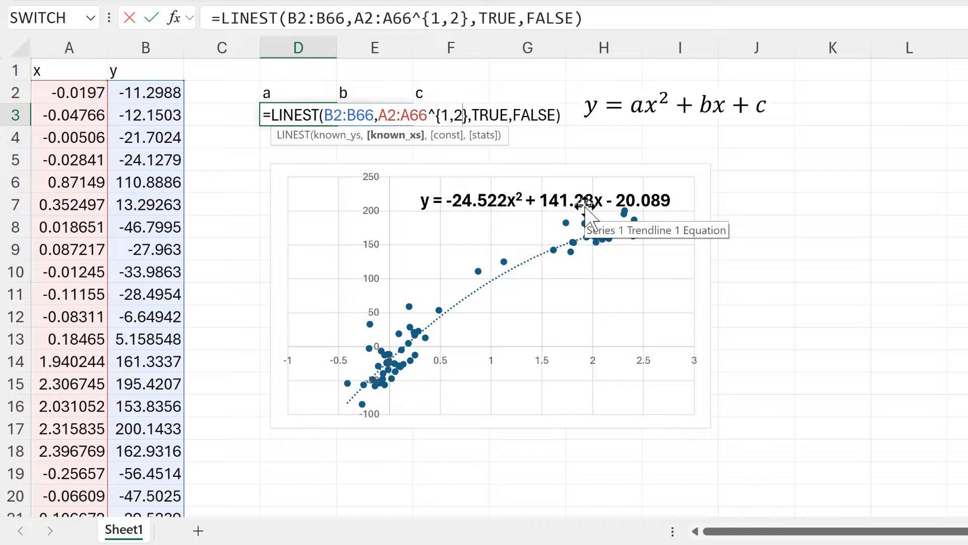
key("Enter")
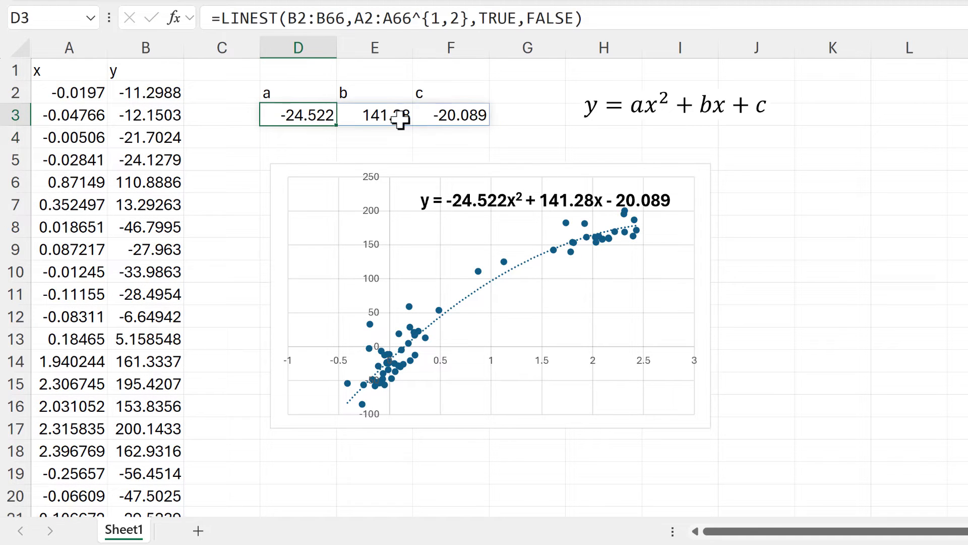
mouse_move(466, 203)
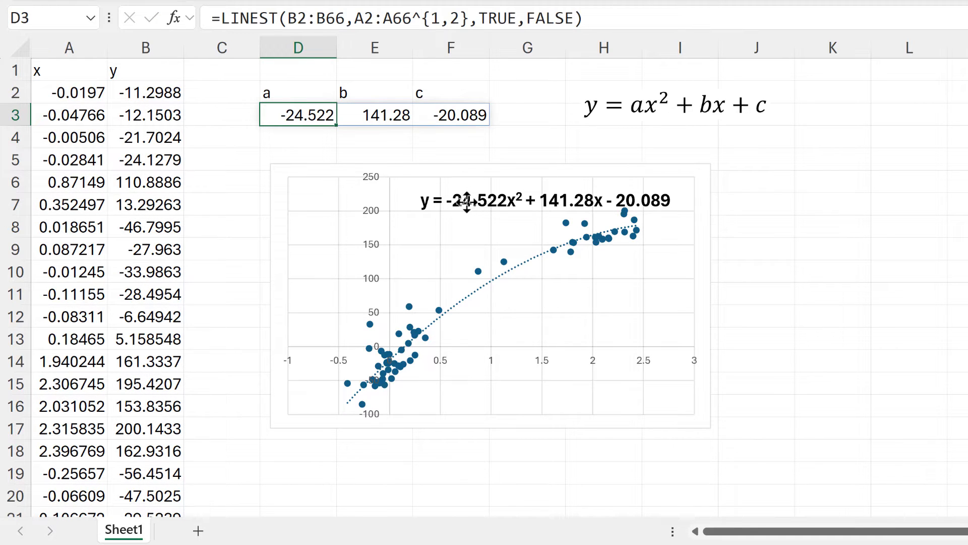
- Insert an x^2 column at B with =A2^2 filled down to row 66
left_click(544, 200)
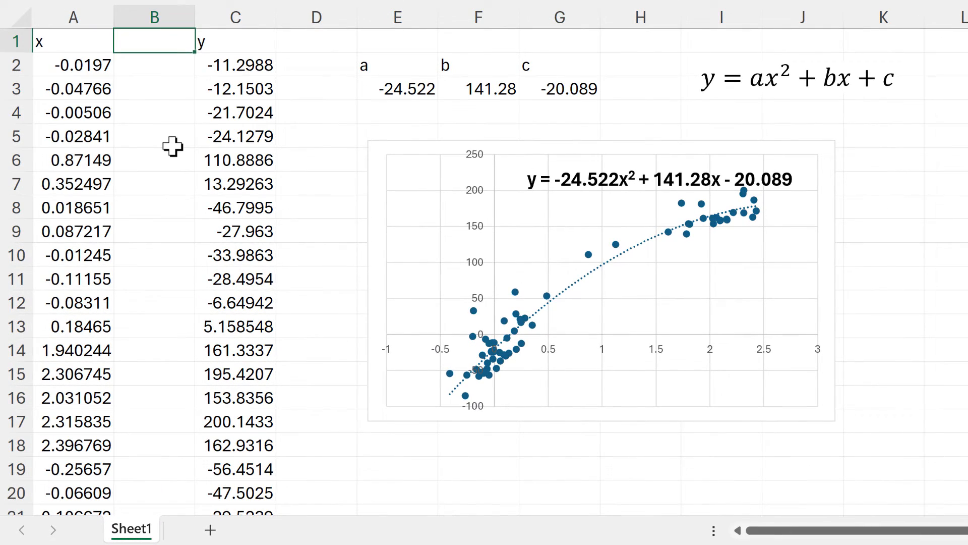
type("x^2")
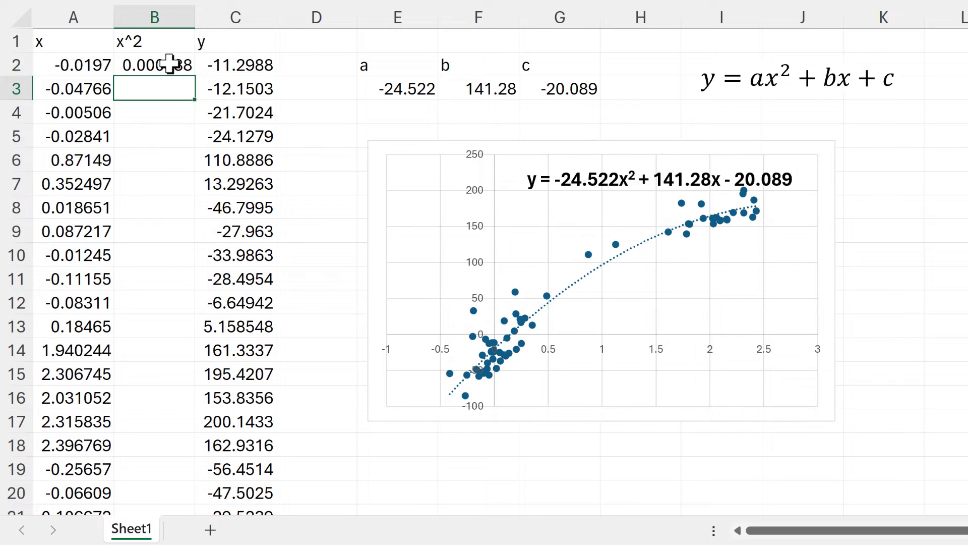
left_click_drag(155, 65, 154, 493)
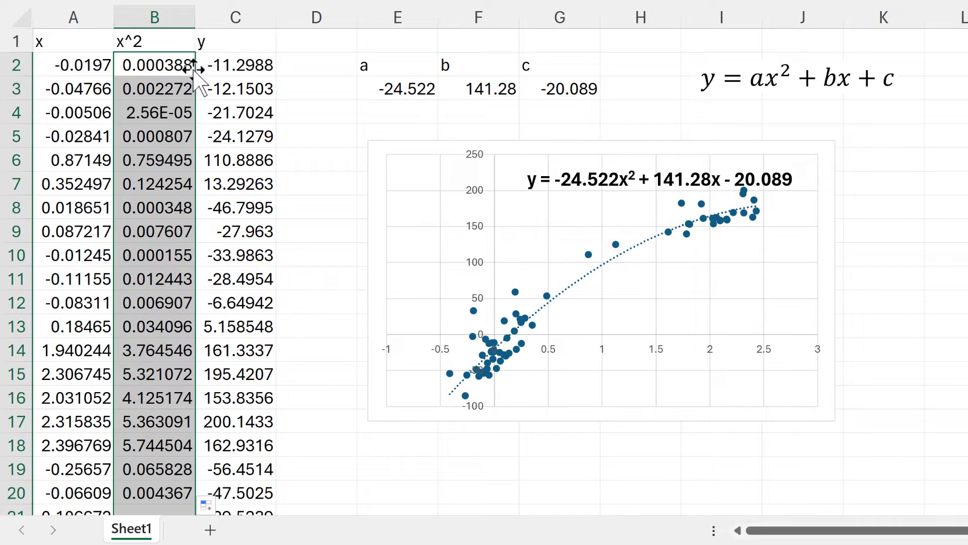
- Enter =LINEST(C2:C66,A2:B66,TRUE,FALSE) in E4, reproducing -24.522, 141.28 and -20.089
type("=line")
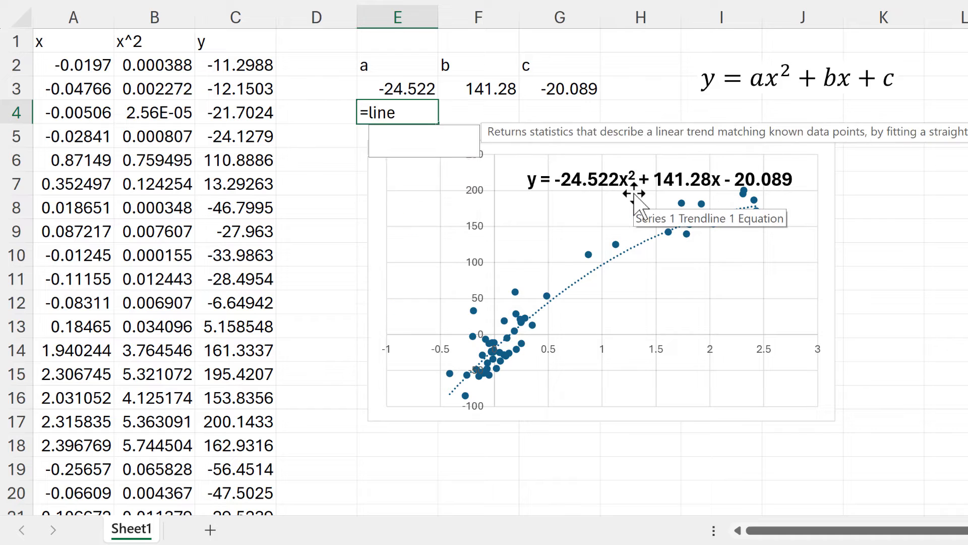
key("Tab")
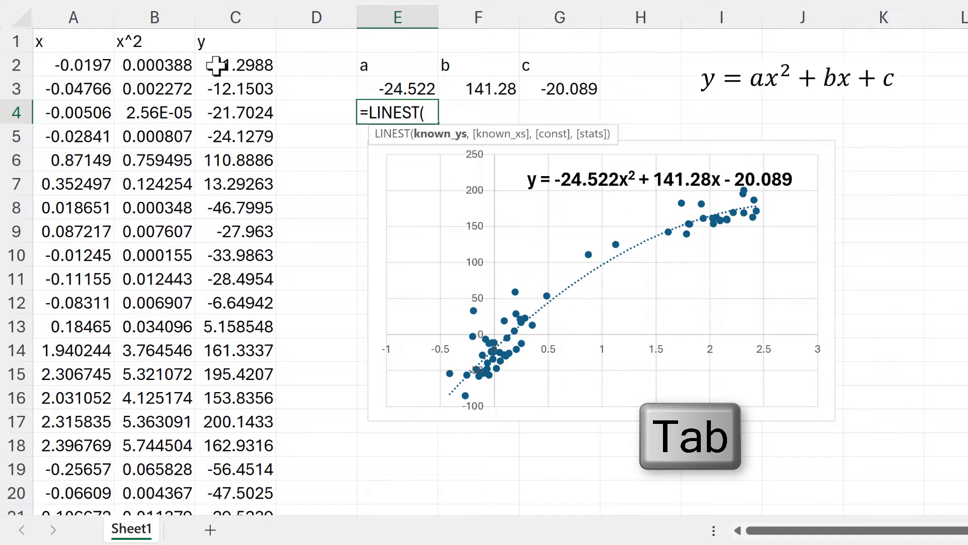
key("ctrl+shift+down")
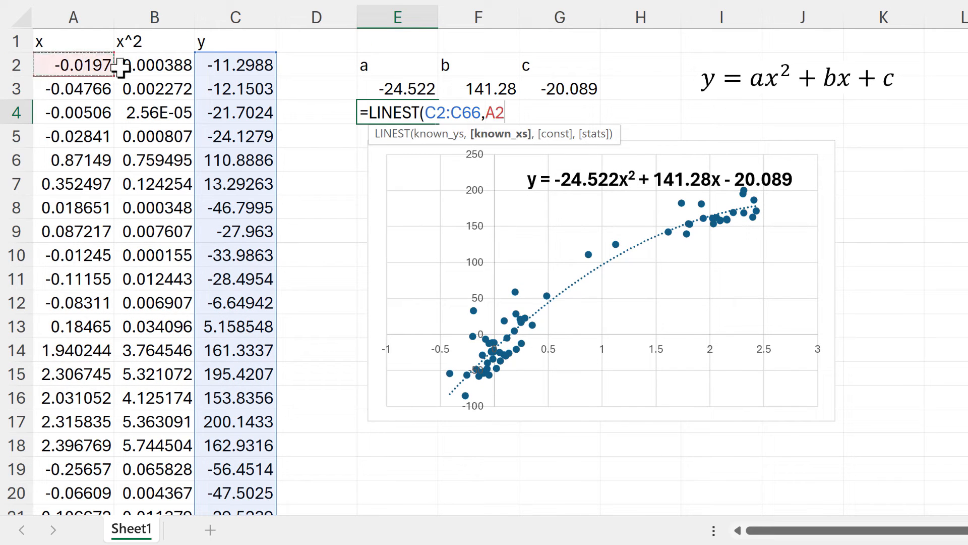
key("ctrl+shift+down")
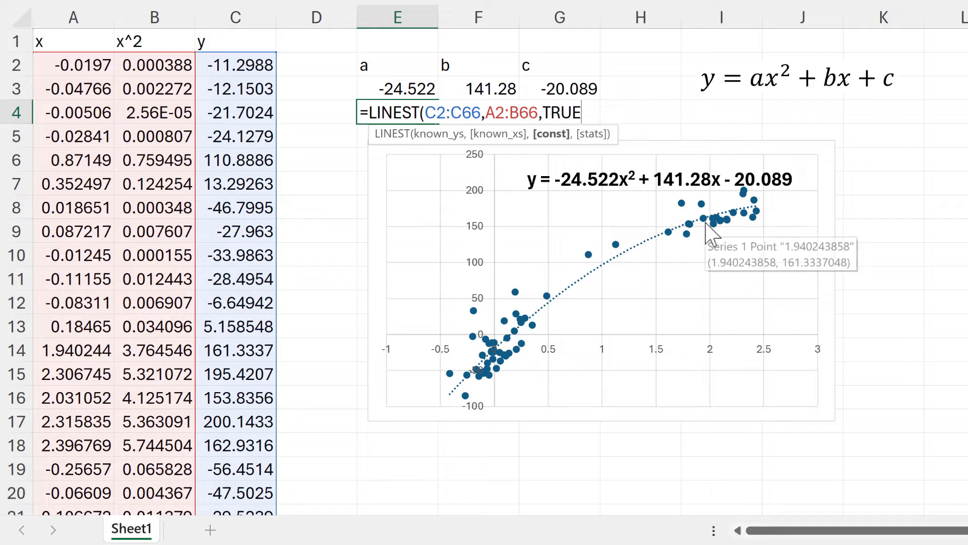
type(",FALSE")
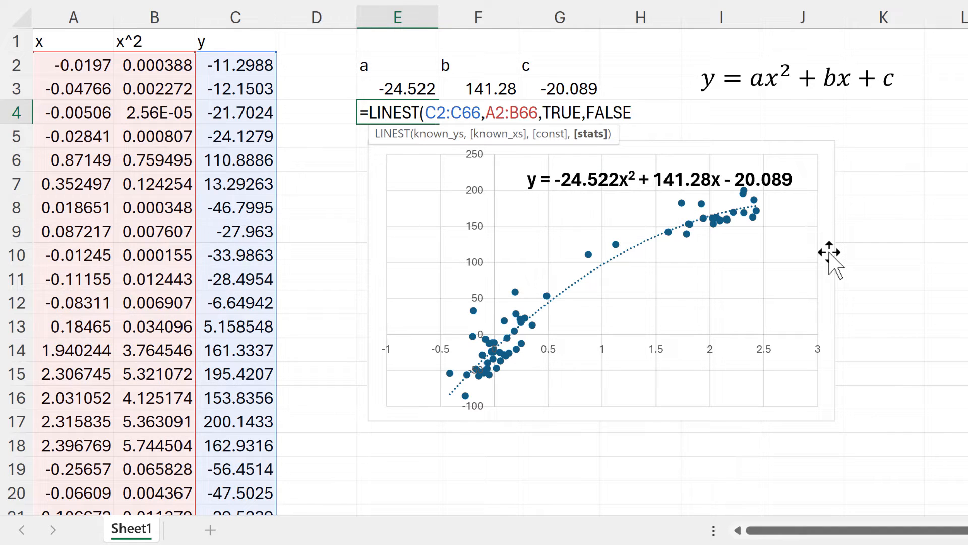
key("Enter")
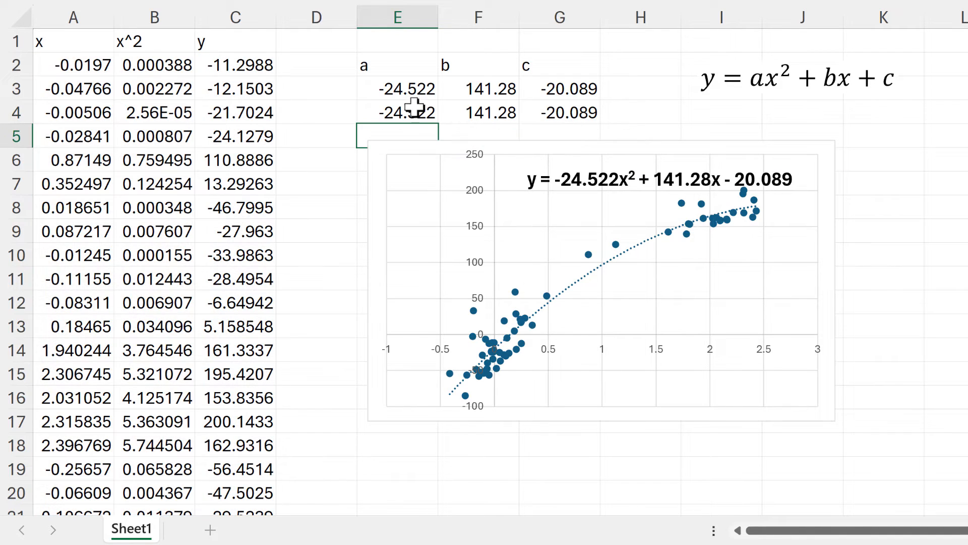
left_click(397, 112)
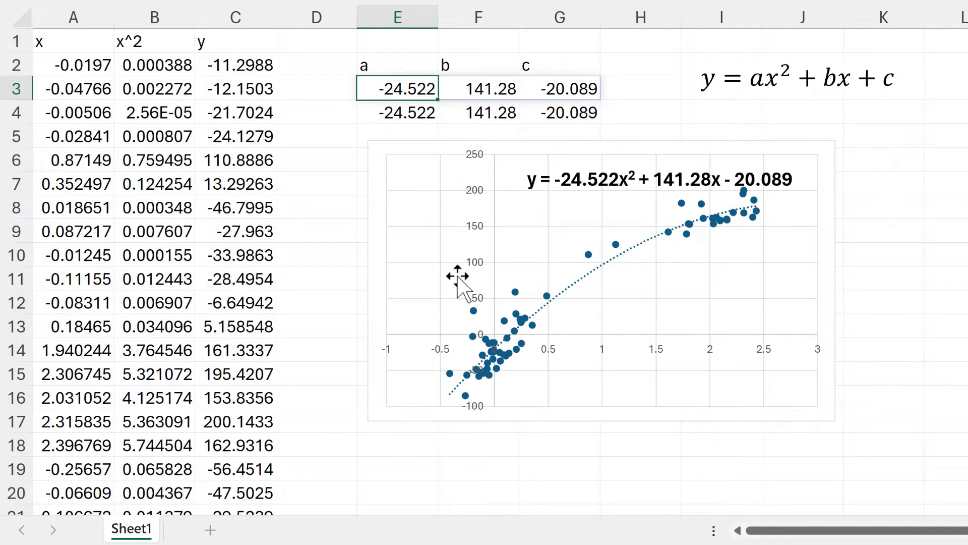
key("F2")
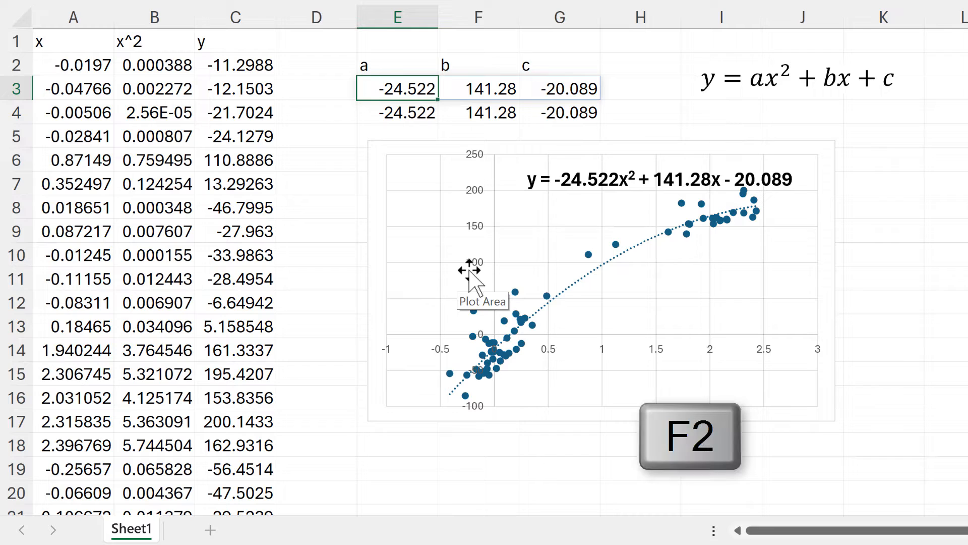
key("F2")
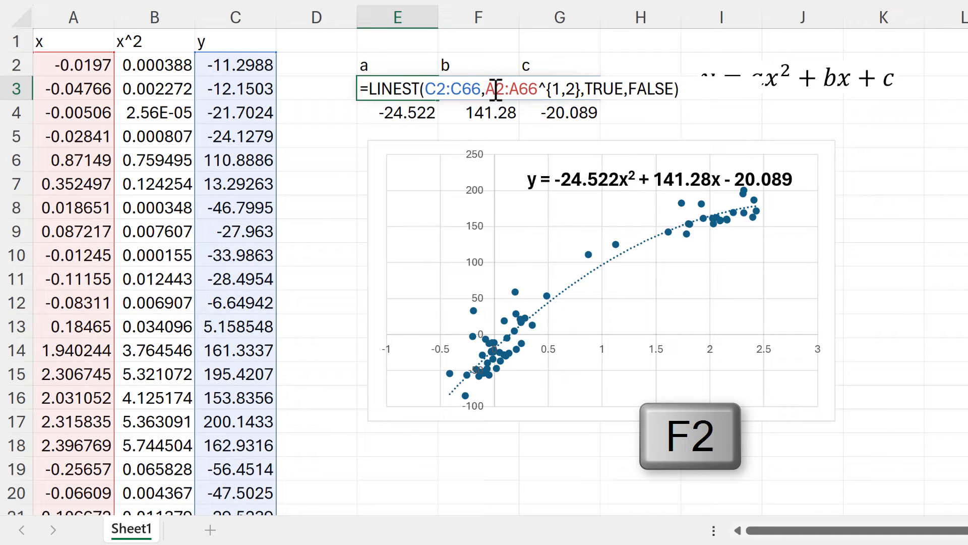
key("f2")
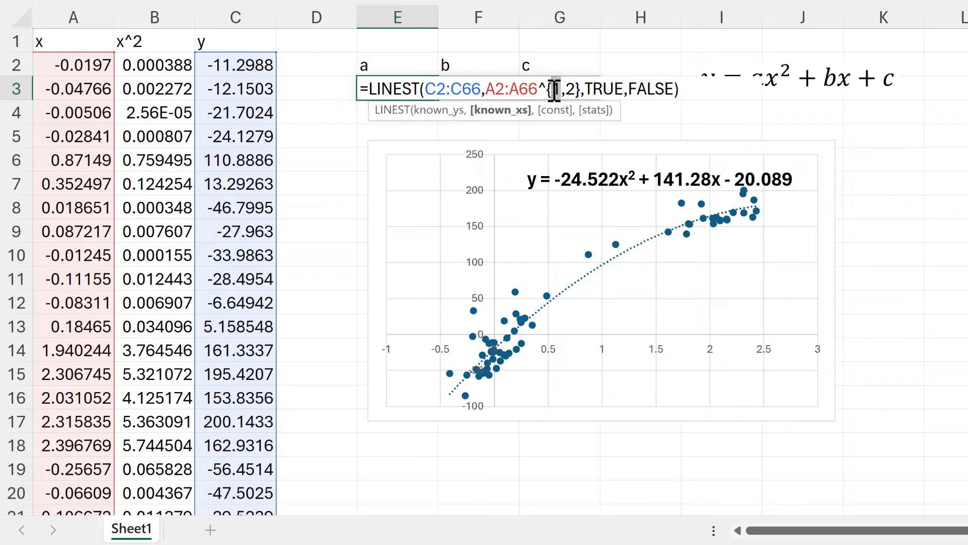
mouse_move(552, 178)
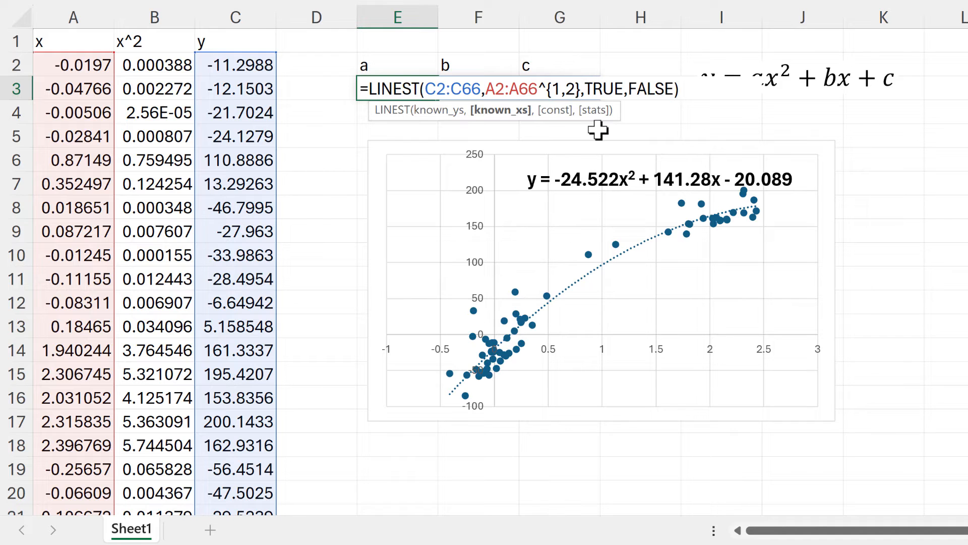
mouse_move(514, 200)
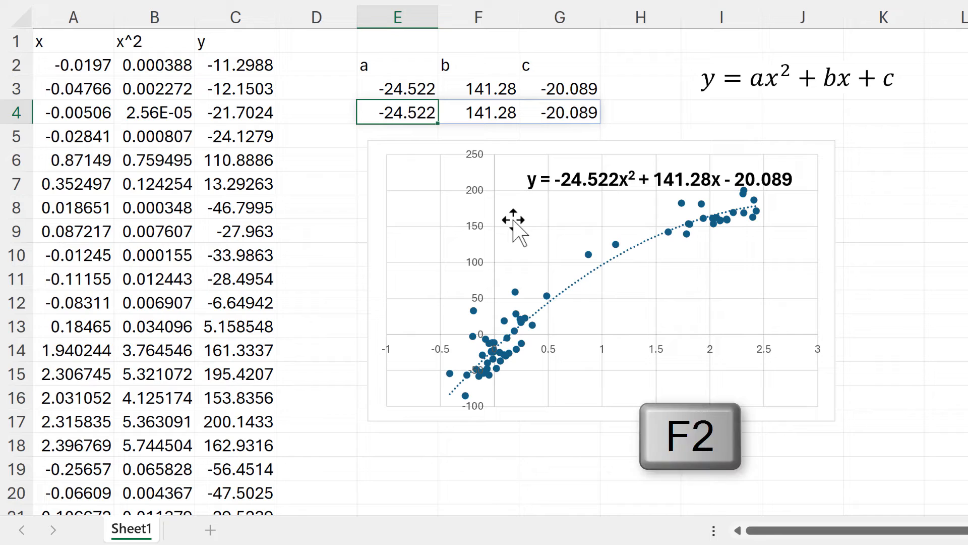
key("F2")
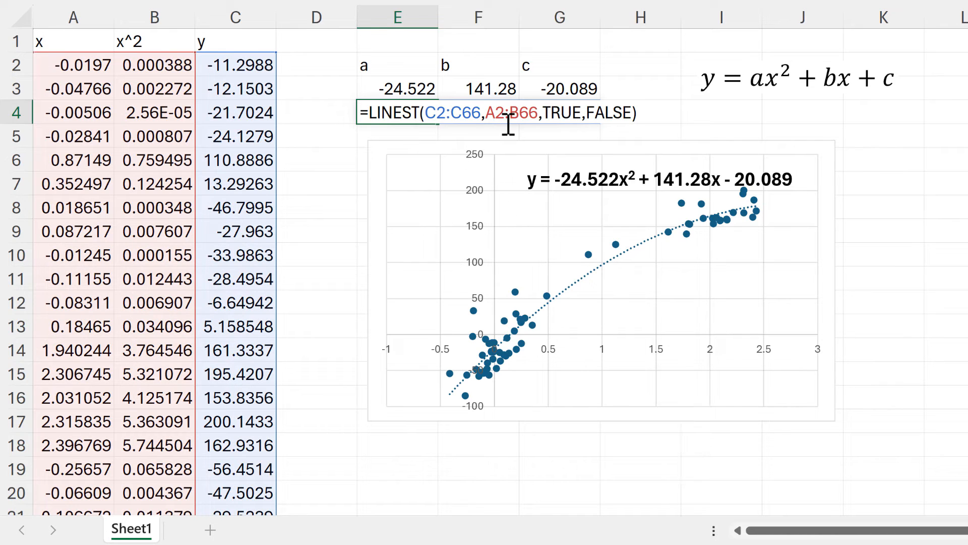
mouse_move(154, 197)
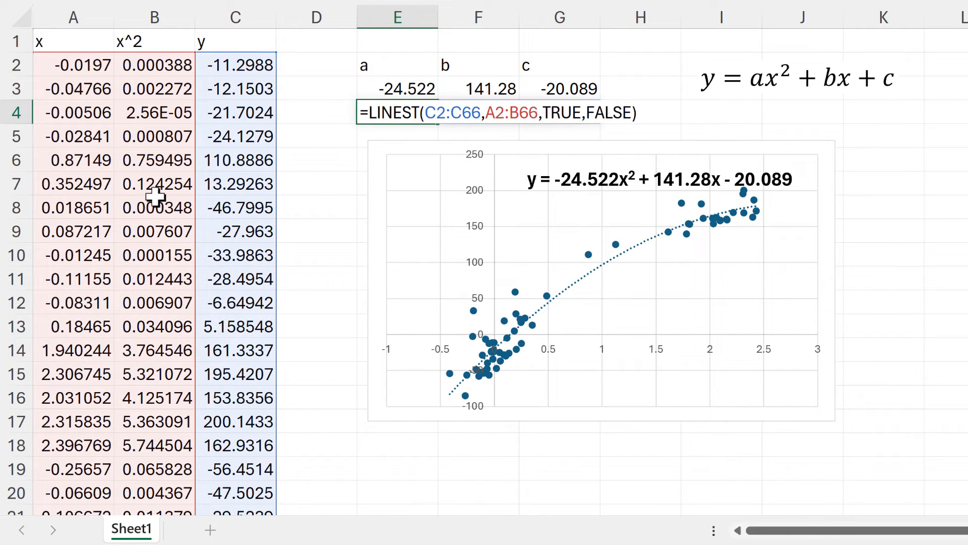
mouse_move(478, 225)
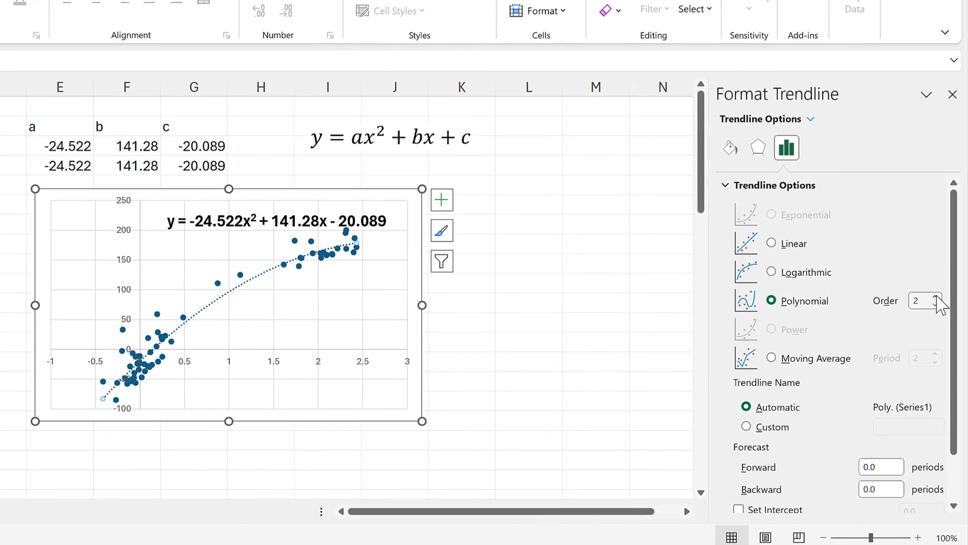
- Raise the trendline's polynomial order to 3, giving y = −7.0003x³ − 3.0333x² + 128.18x − 20.926
left_click(934, 297)
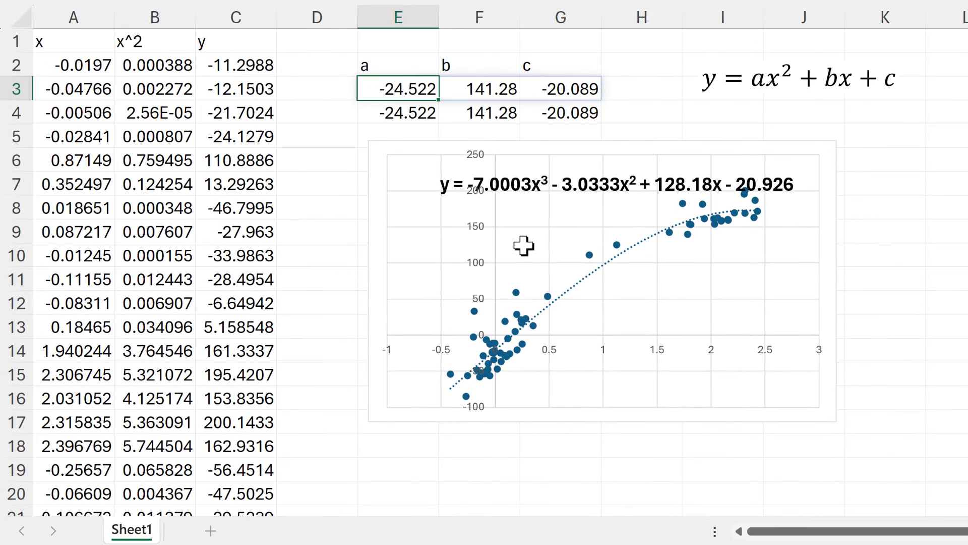
- Edit E3's array to {1,2,3}, returning −7.000, −3.03, 128.178 and −20.9261 to match the chart
key("F2")
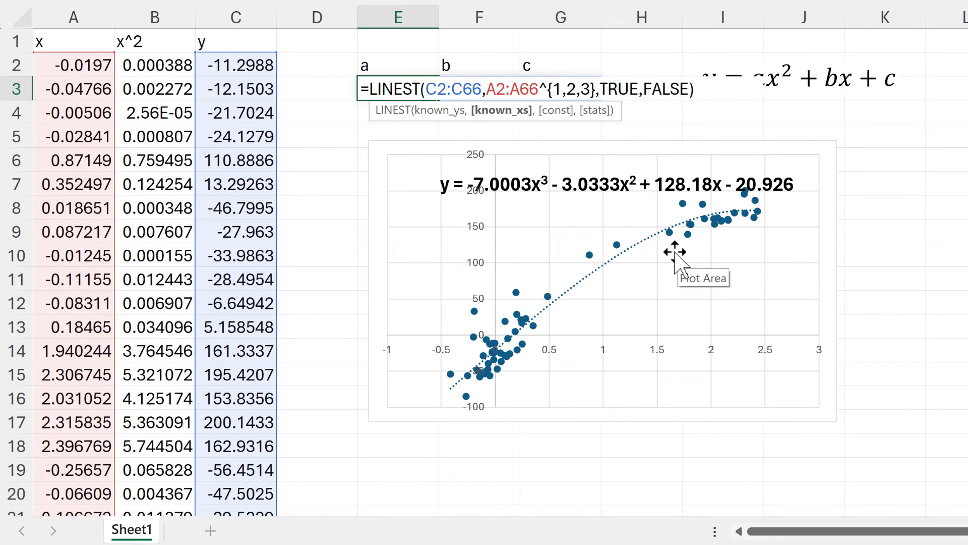
key("Enter")
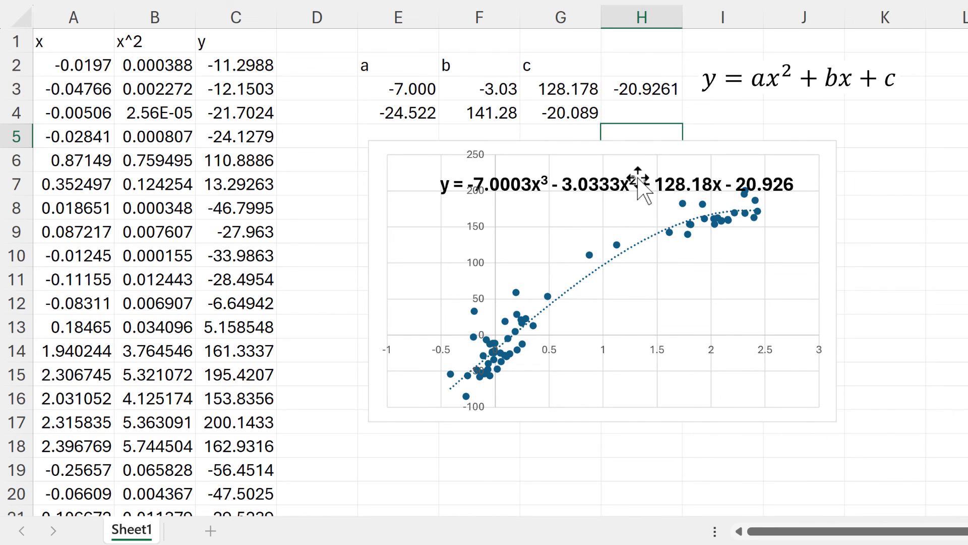
left_click(614, 183)
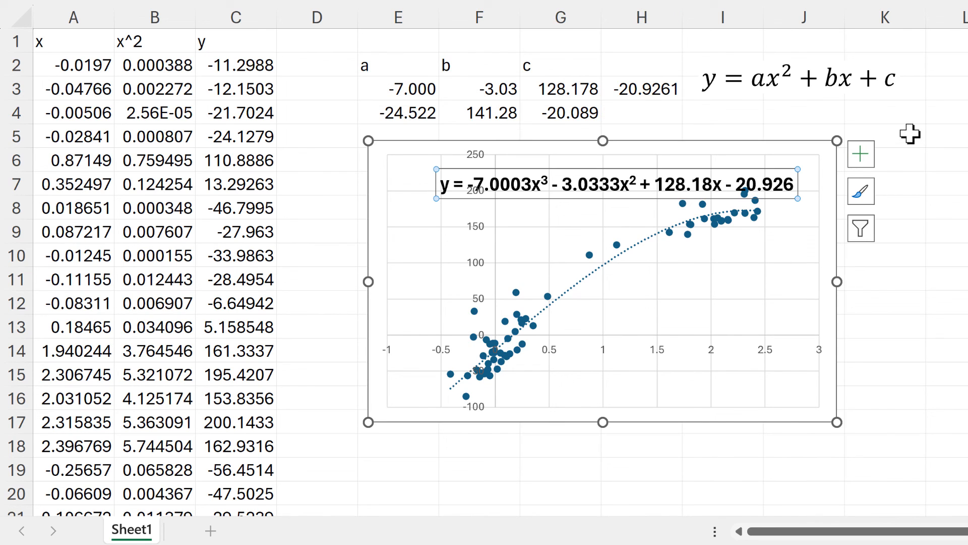
left_click(883, 135)
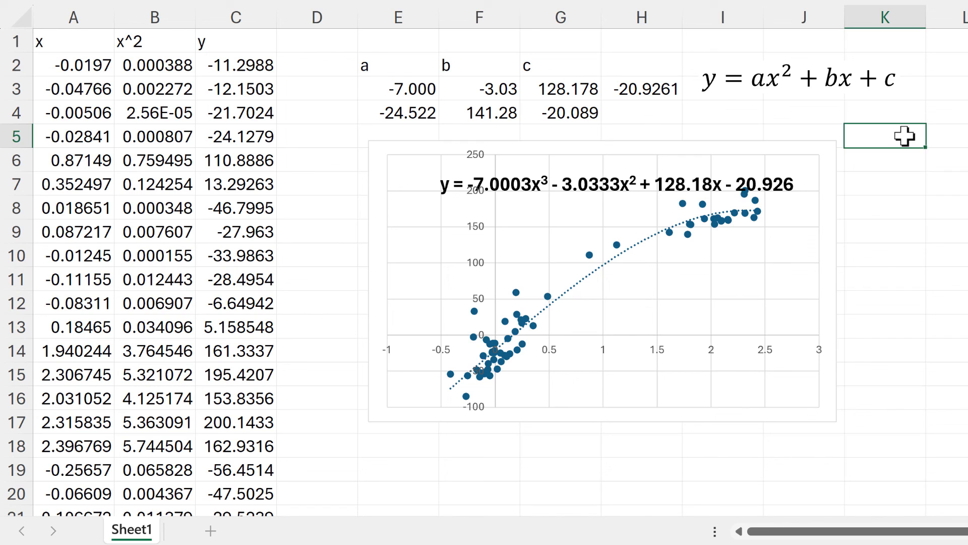